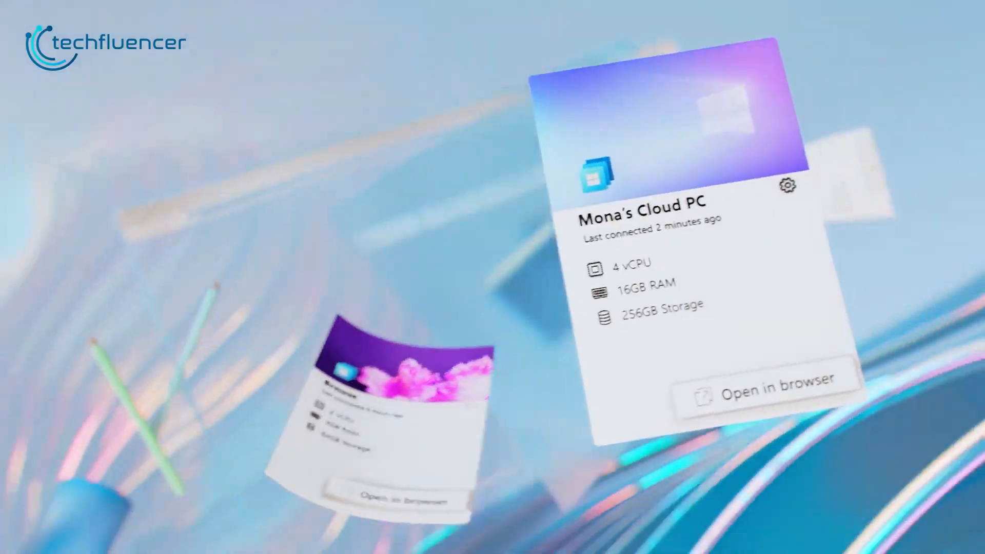
Play the Windows 365 explainer, then scroll the Microsoft 365 home pricing page to the Family and Personal plans.
click(763, 381)
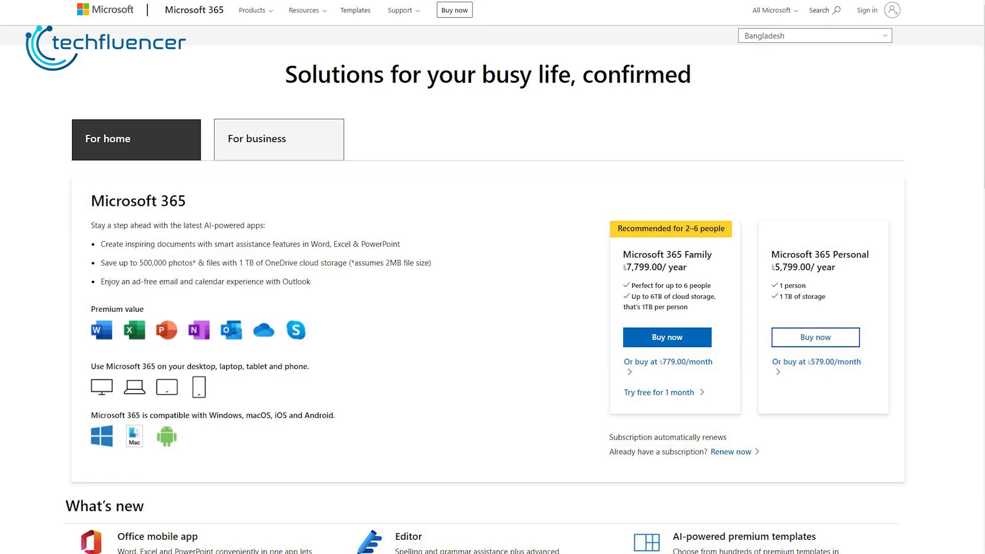
scroll(down, 3)
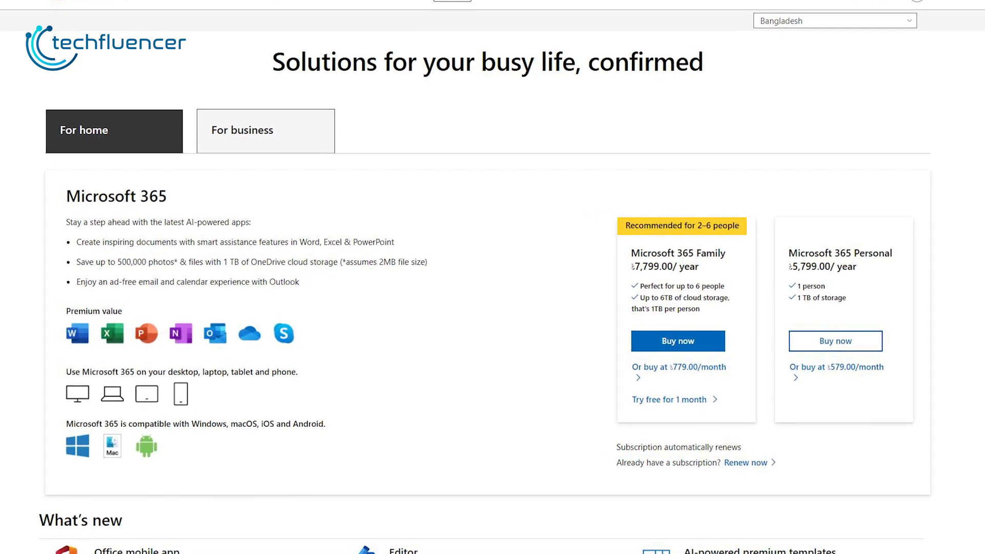